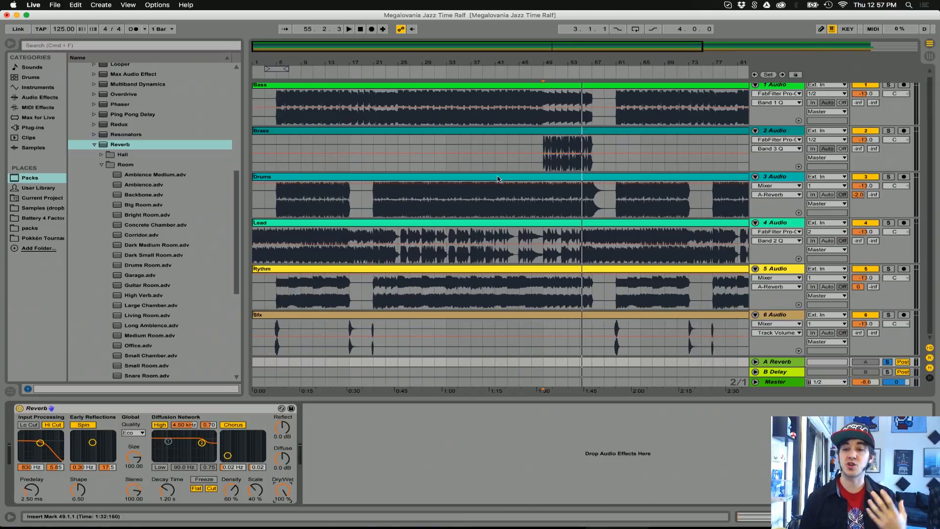
- Try the Reverb Dry/Wet from mostly wet to mostly dry, settling around 33%
click(466, 222)
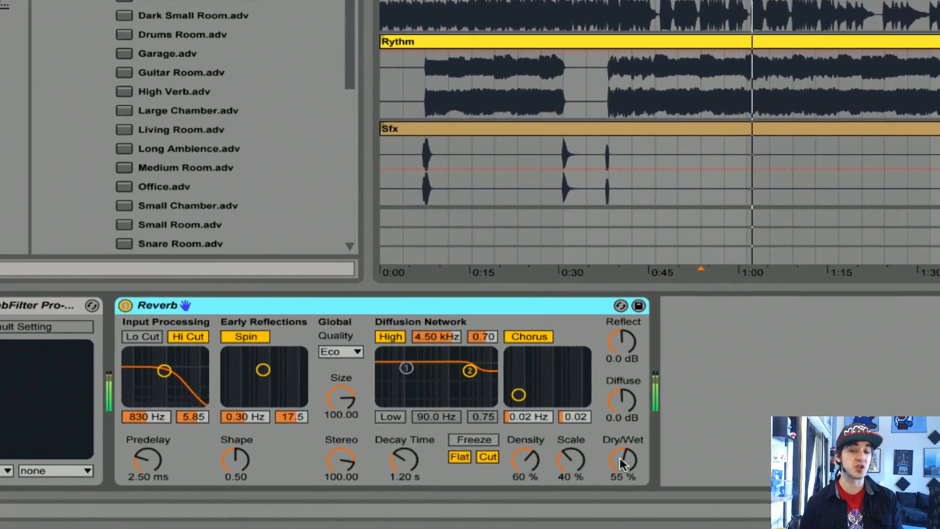
drag(623, 458, 623, 432)
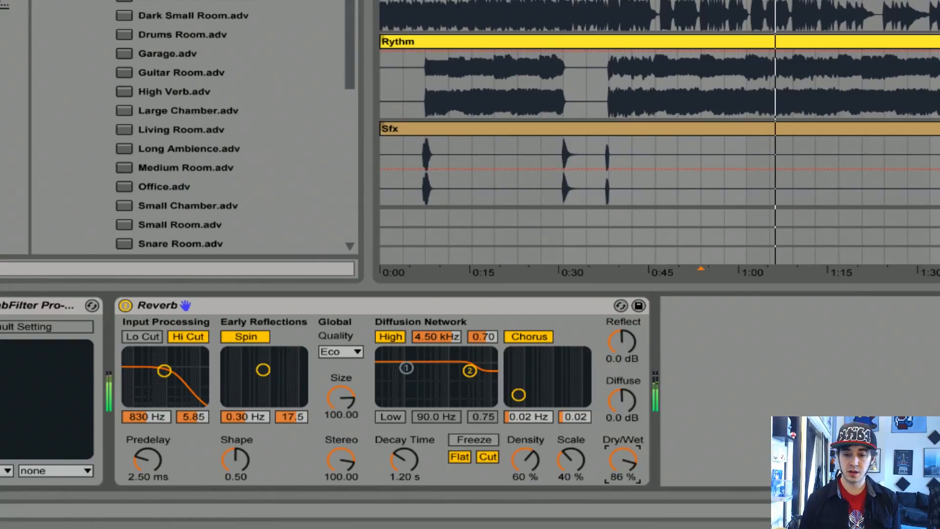
drag(622, 461, 623, 480)
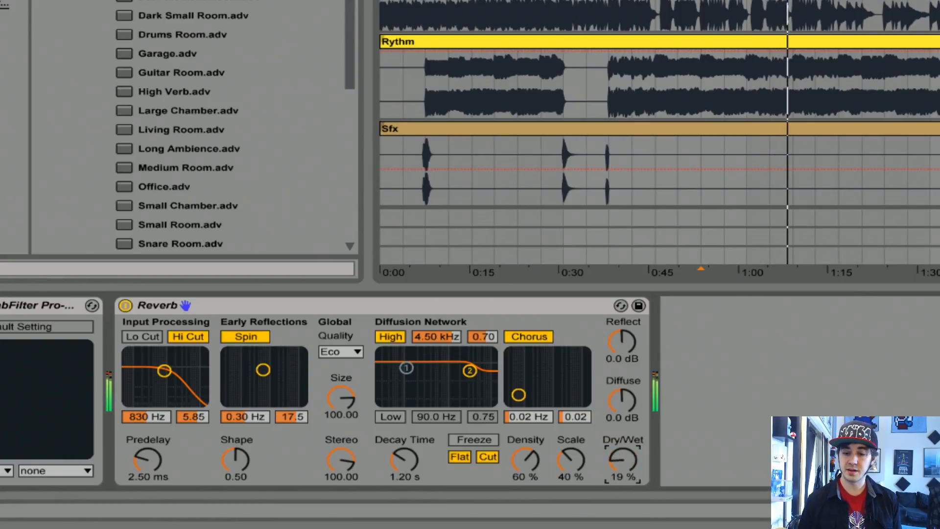
drag(622, 458, 623, 443)
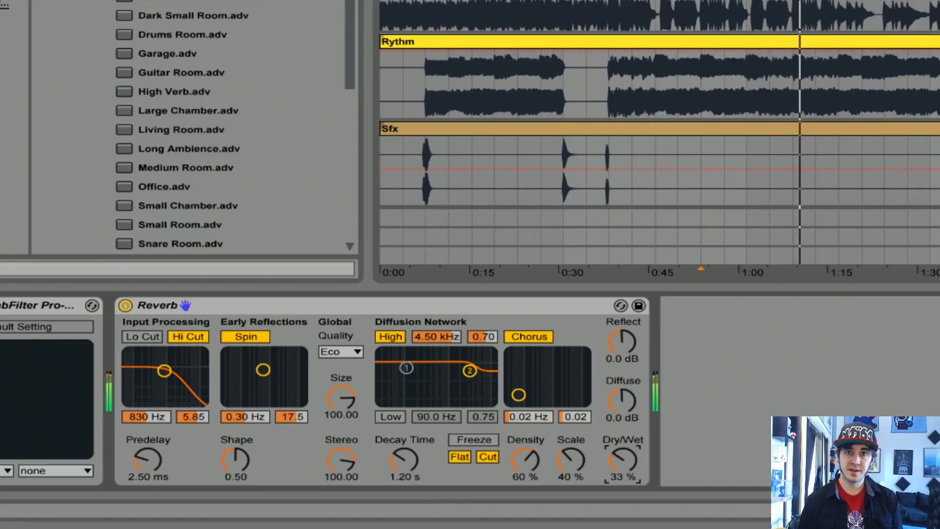
drag(623, 461, 623, 444)
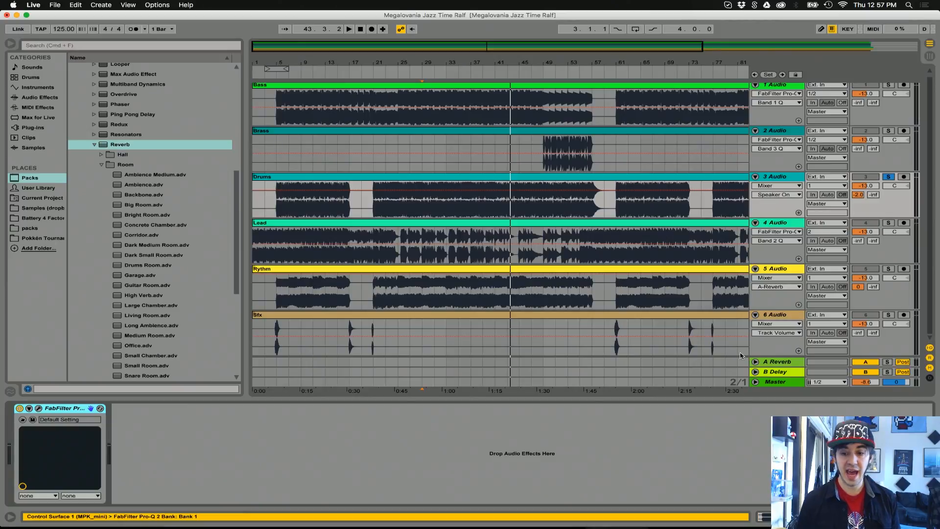
- Remove the Reverb insert from the Drums track and browse the Reverb > Room presets
click(766, 361)
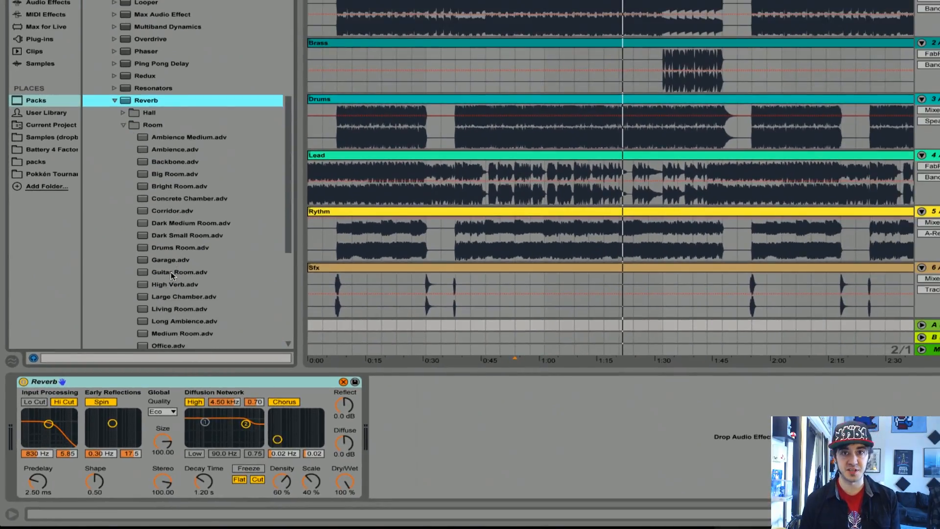
scroll(down, 3)
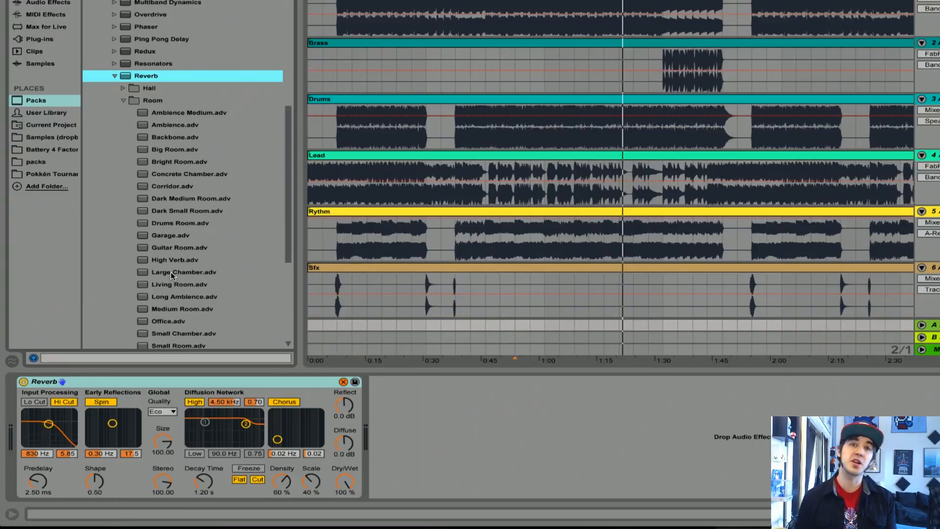
scroll(down, 3)
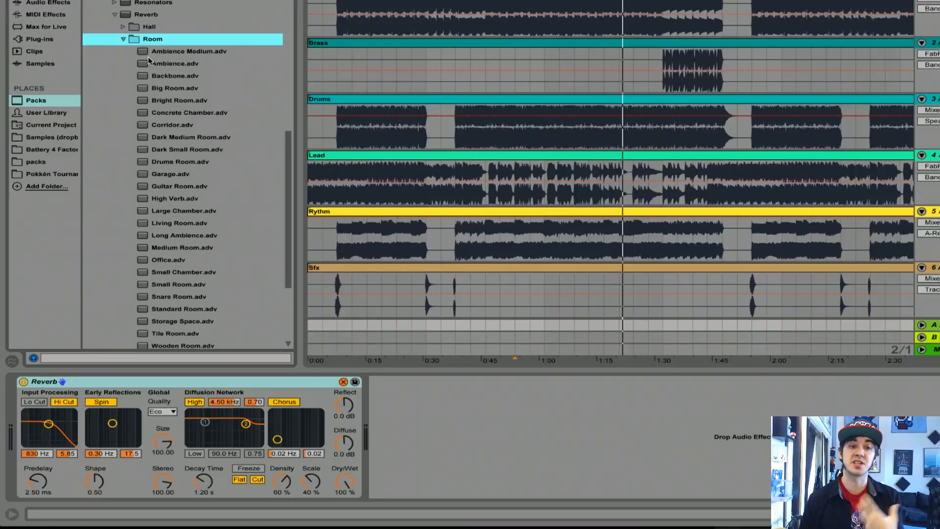
- Load the Big Room room-reverb preset onto return track A, fully wet
click(186, 51)
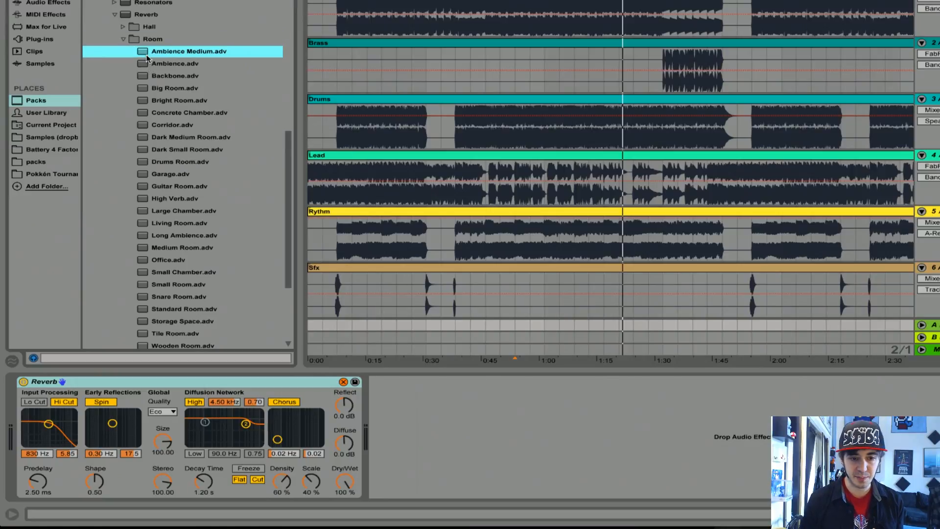
click(173, 89)
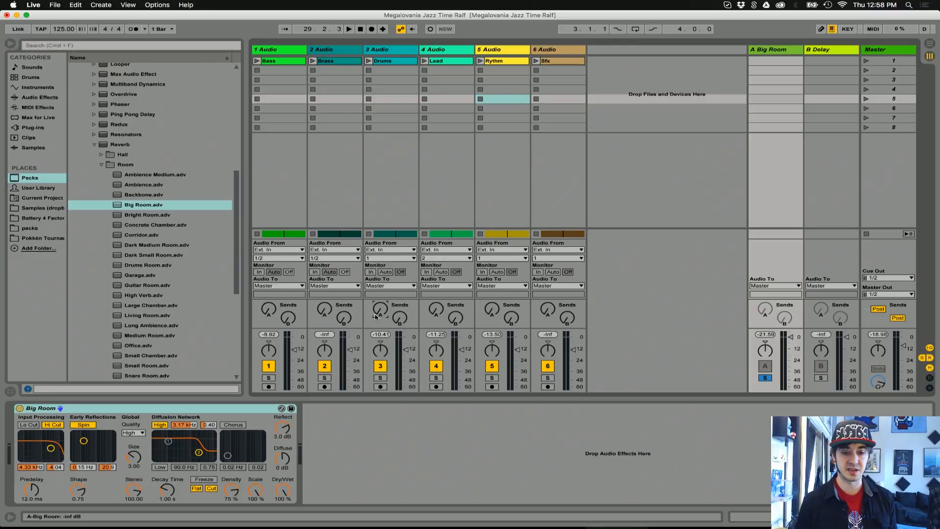
- Turn up the Drums Send A to feed the Big Room return and browse Audio Effects
click(350, 28)
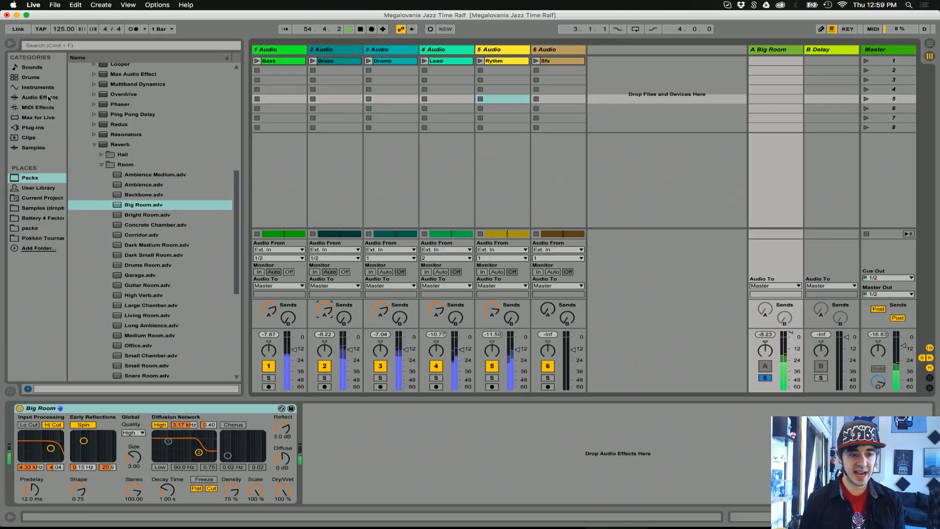
click(39, 97)
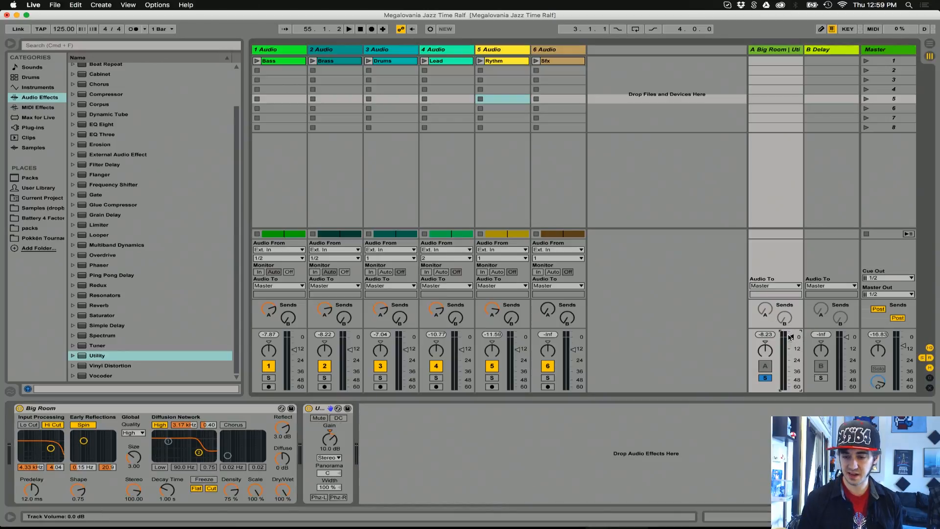
- Place a Utility device after Big Room on return A and raise its Gain
click(351, 28)
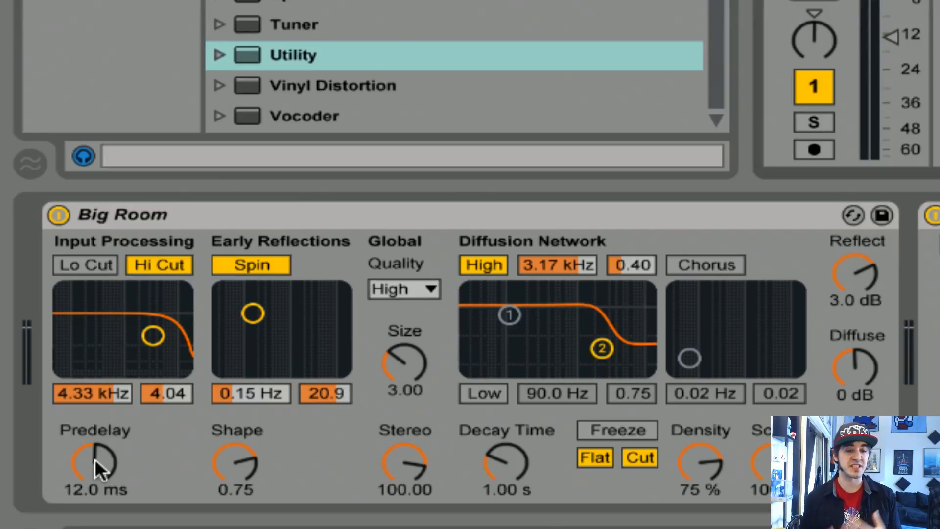
mouse_move(98, 465)
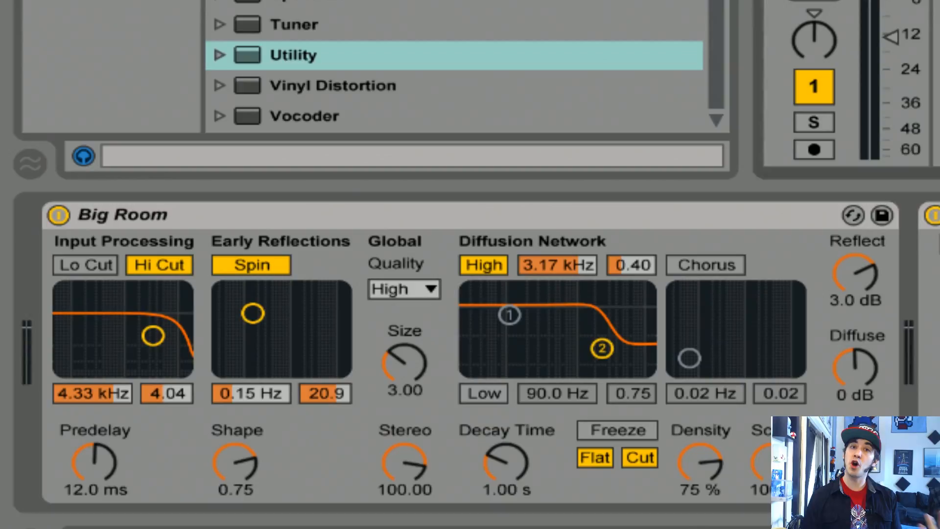
- Retune the Big Room predelay from 0.5 ms up to about 15 ms
drag(93, 464, 93, 486)
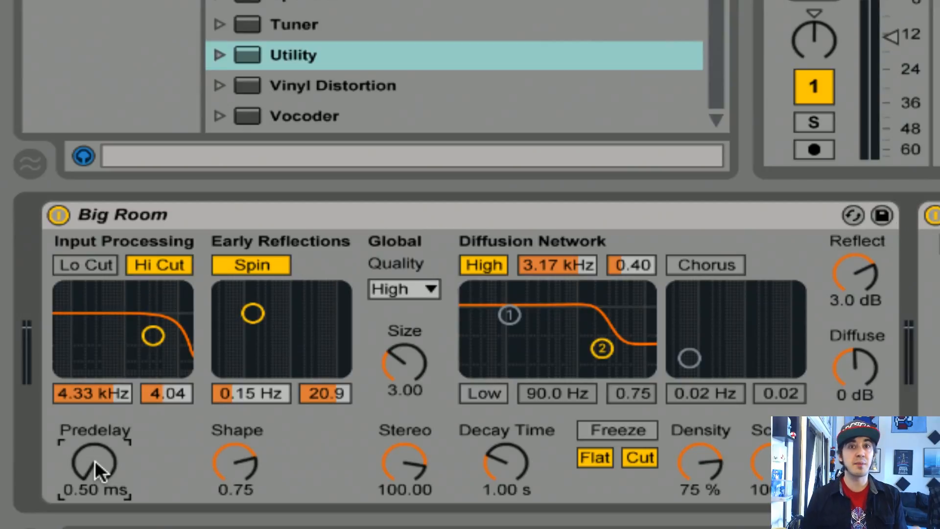
mouse_move(41, 485)
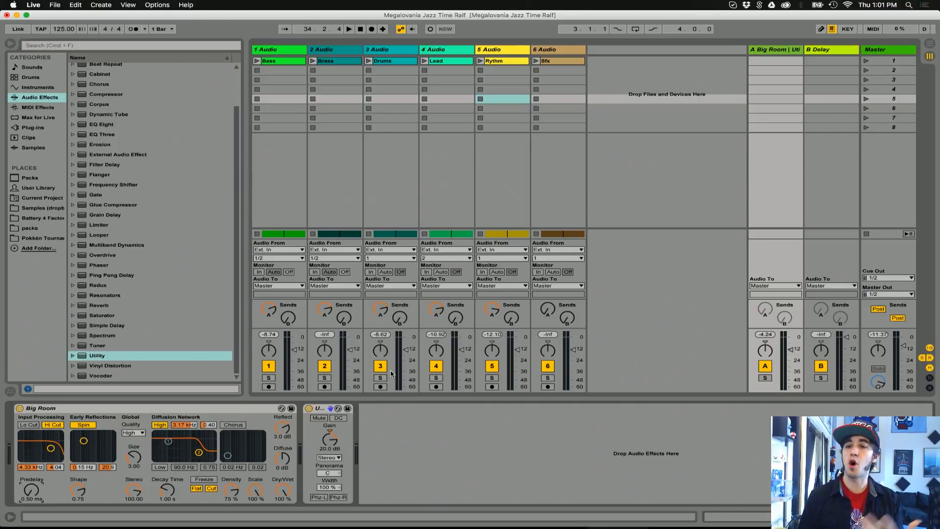
click(349, 28)
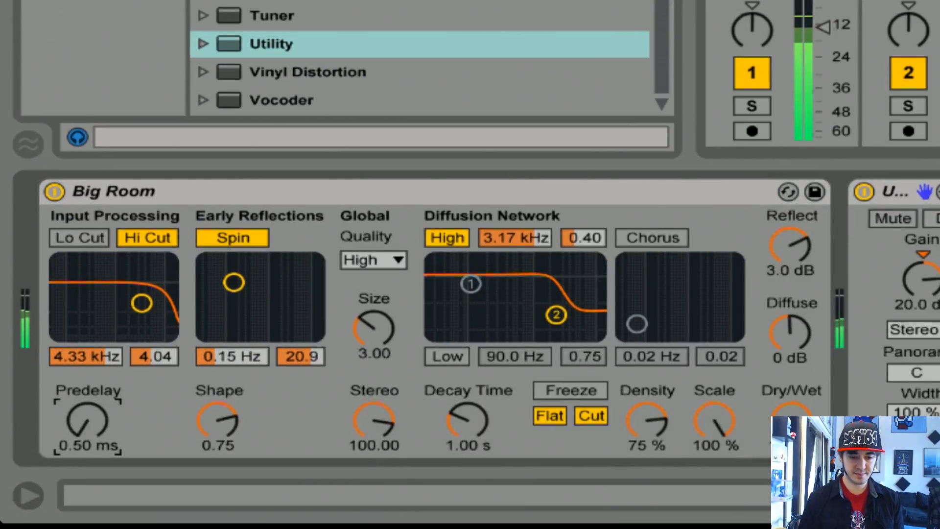
drag(87, 420, 86, 390)
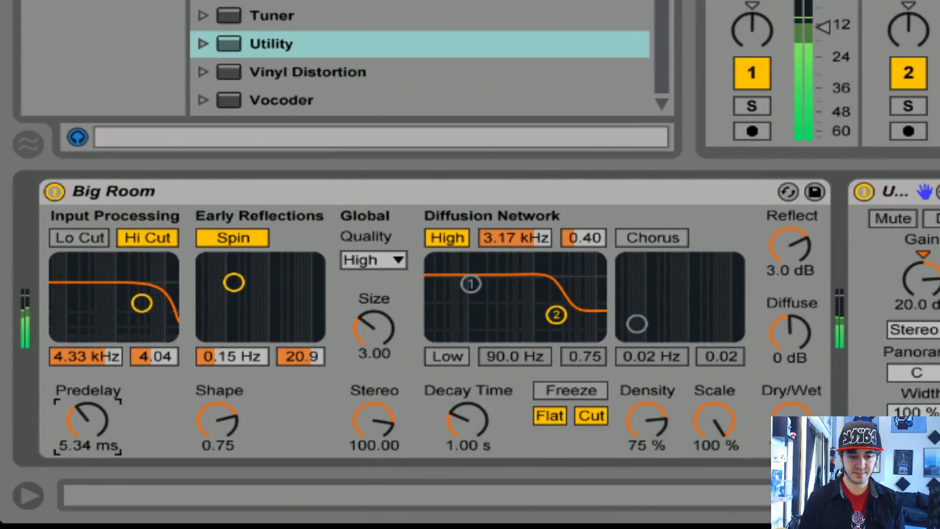
drag(87, 420, 87, 384)
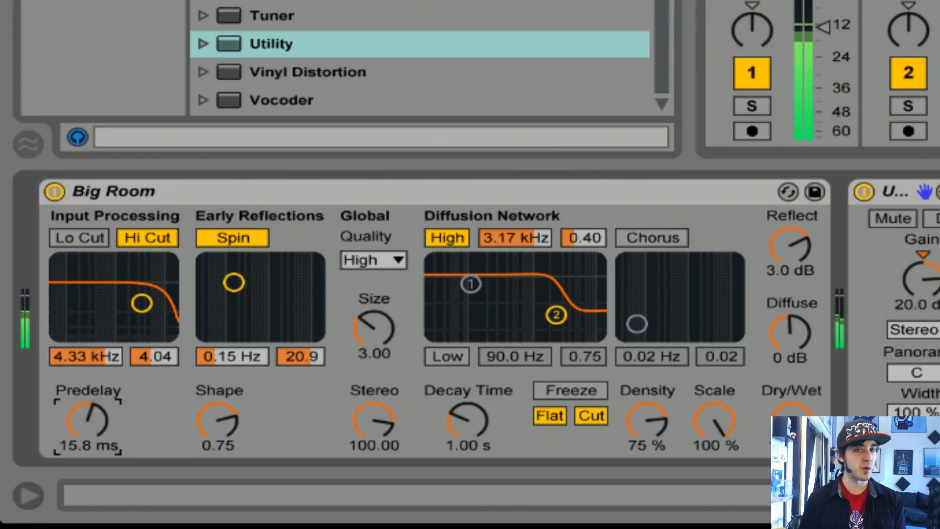
drag(87, 426, 88, 384)
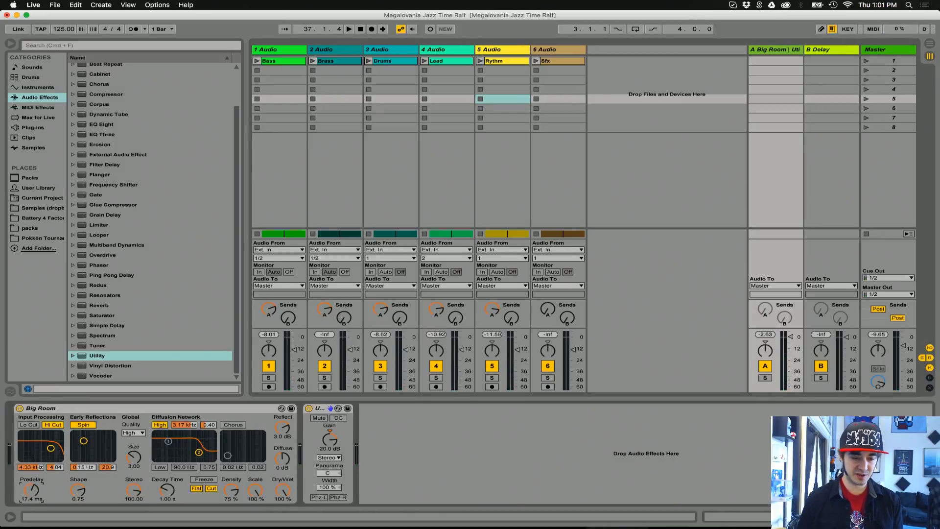
drag(32, 491, 32, 486)
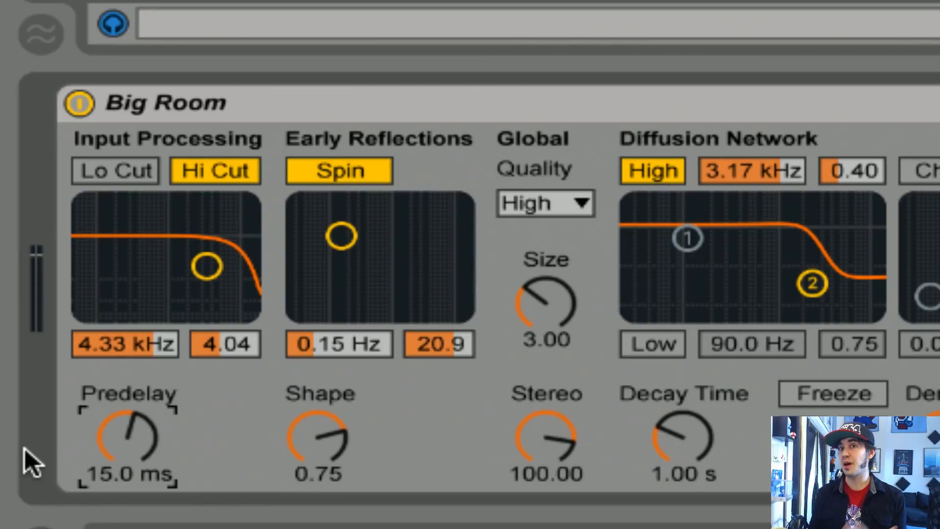
mouse_move(103, 230)
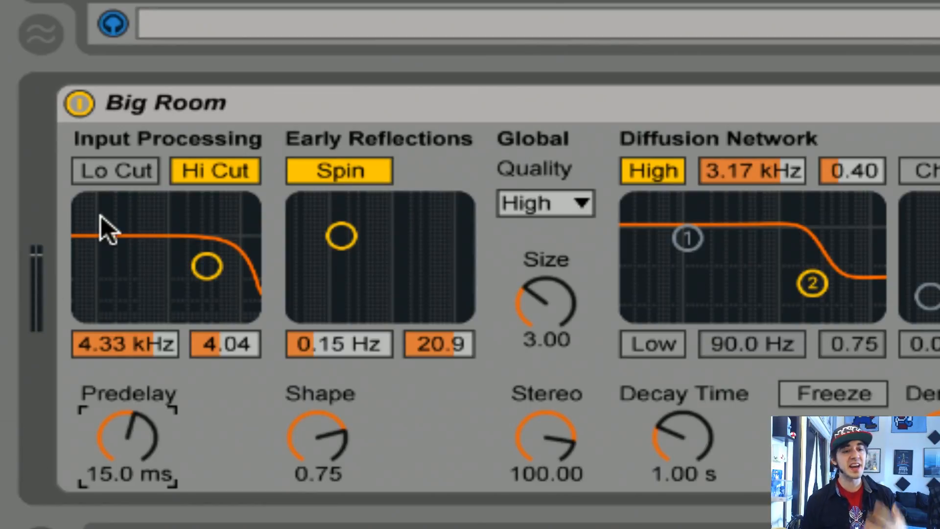
click(115, 171)
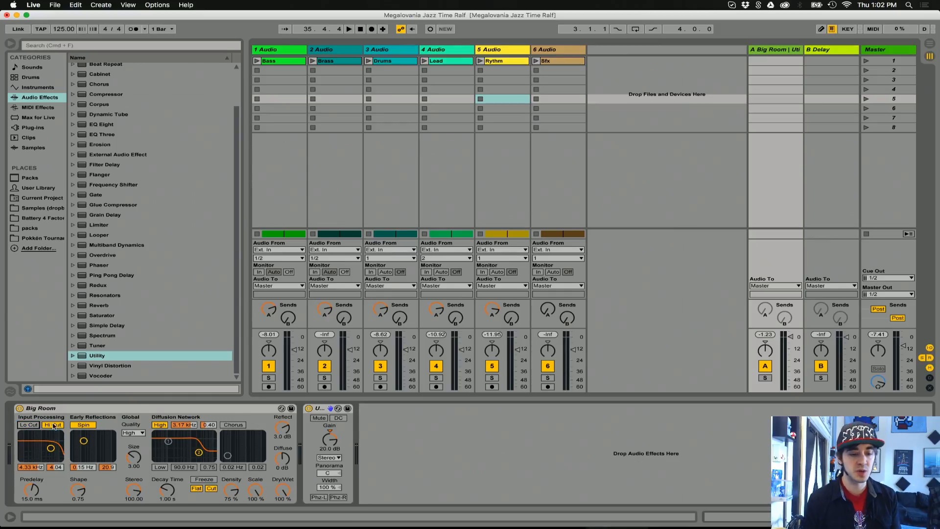
click(30, 137)
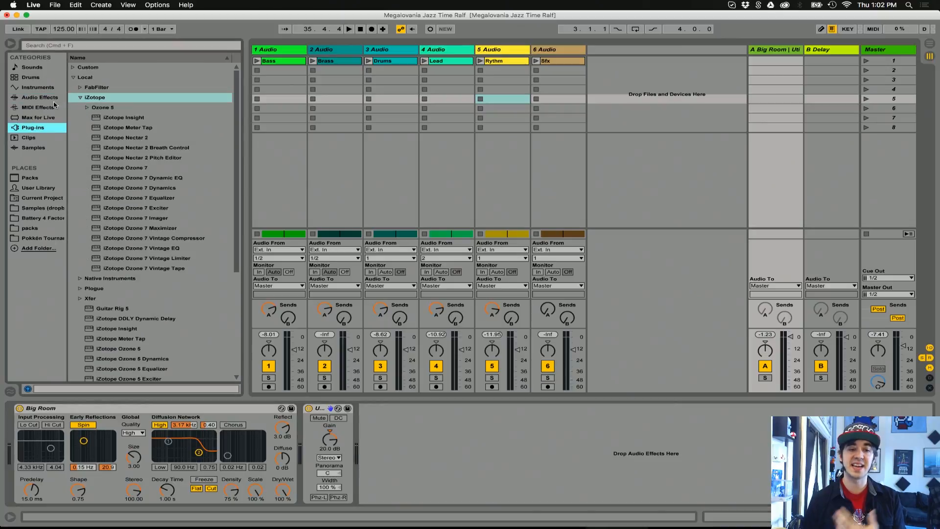
- Search 'pro-' in Plug-ins and put FabFilter Pro-Q 2 ahead of Big Room on return A
scroll(down, 3)
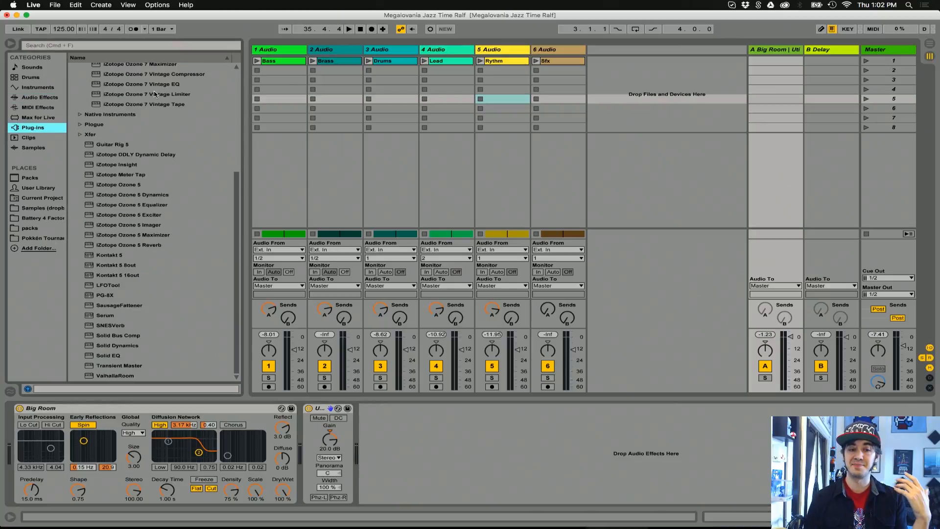
text(pro-q)
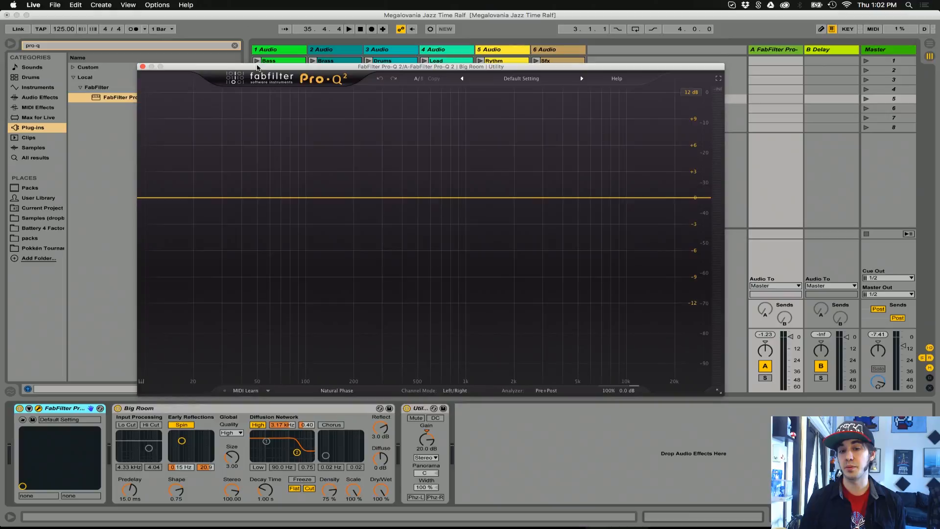
drag(257, 66, 228, 71)
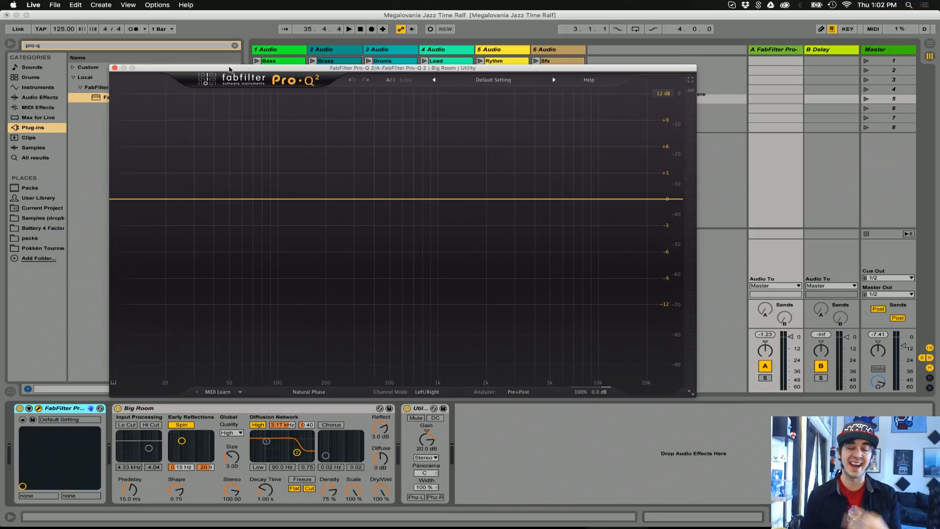
mouse_move(211, 250)
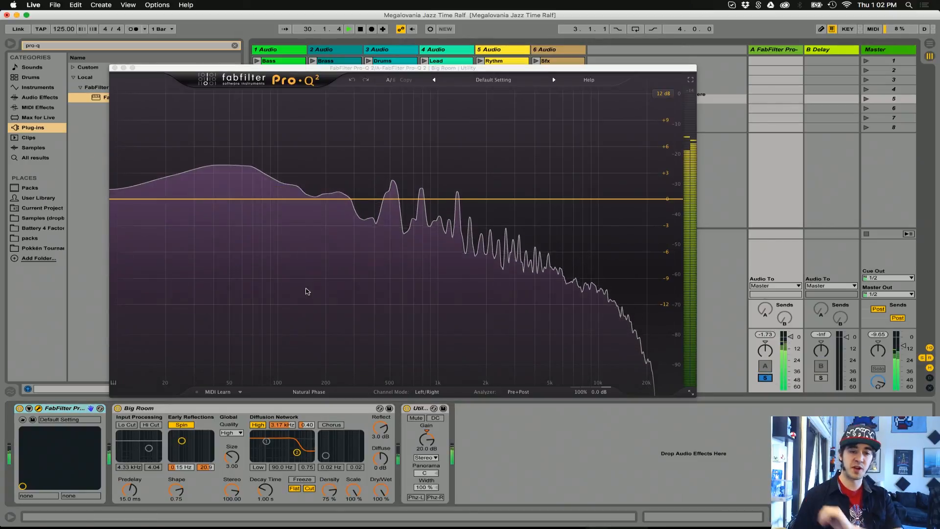
- Add a low cut around 330 Hz in Pro-Q 2 and toggle its bypass to compare
click(135, 200)
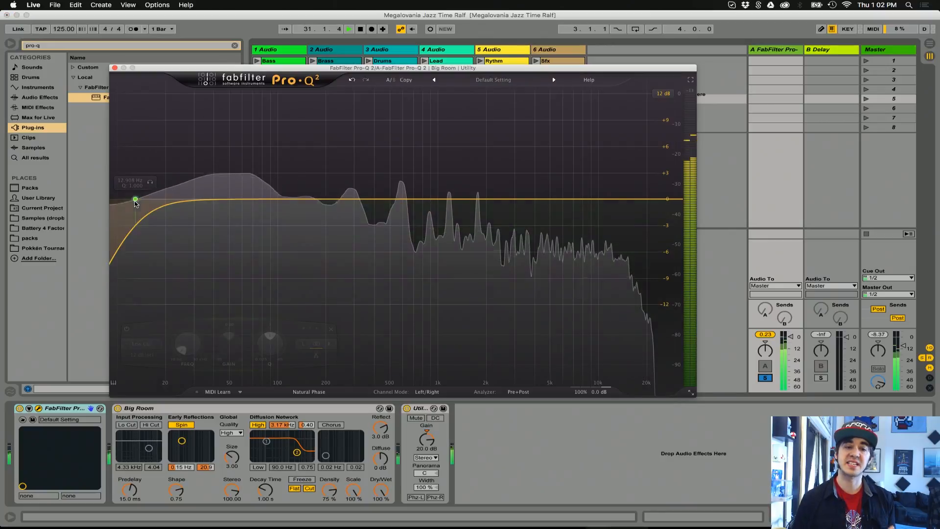
click(136, 200)
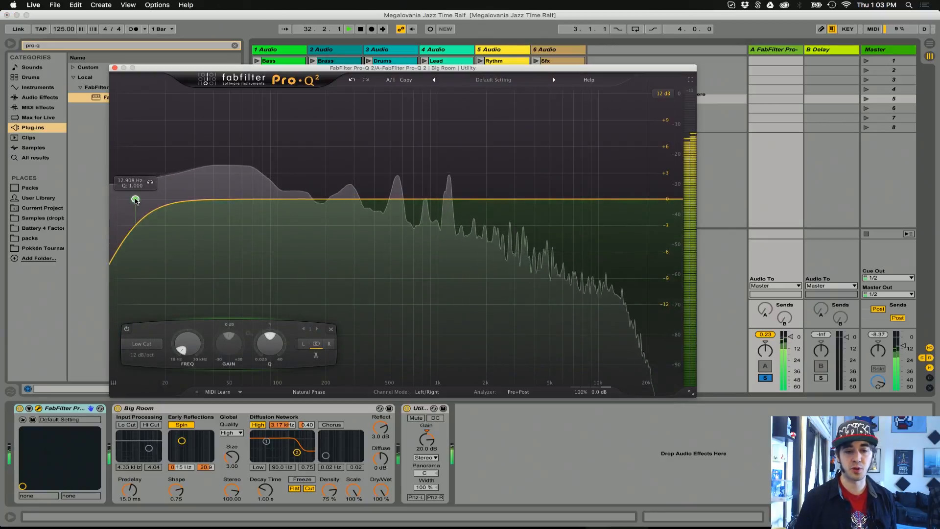
drag(135, 199, 361, 202)
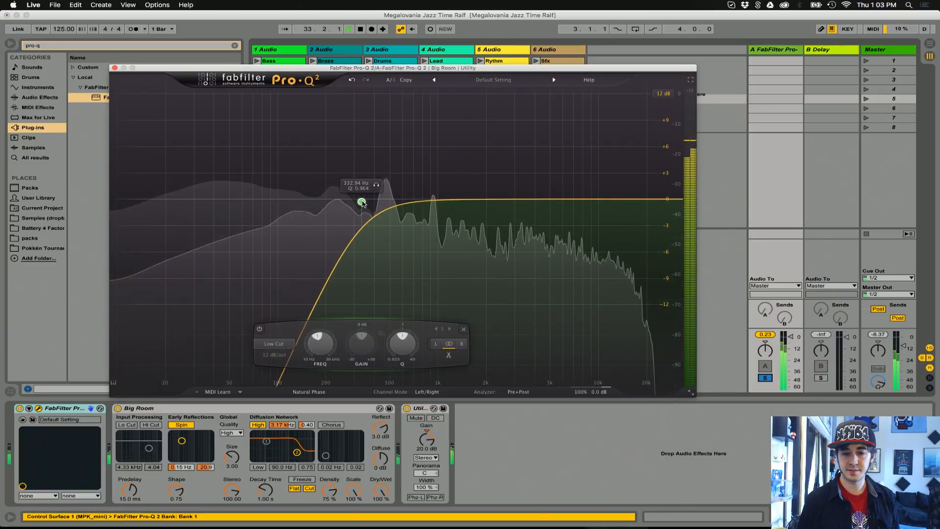
drag(361, 202, 359, 199)
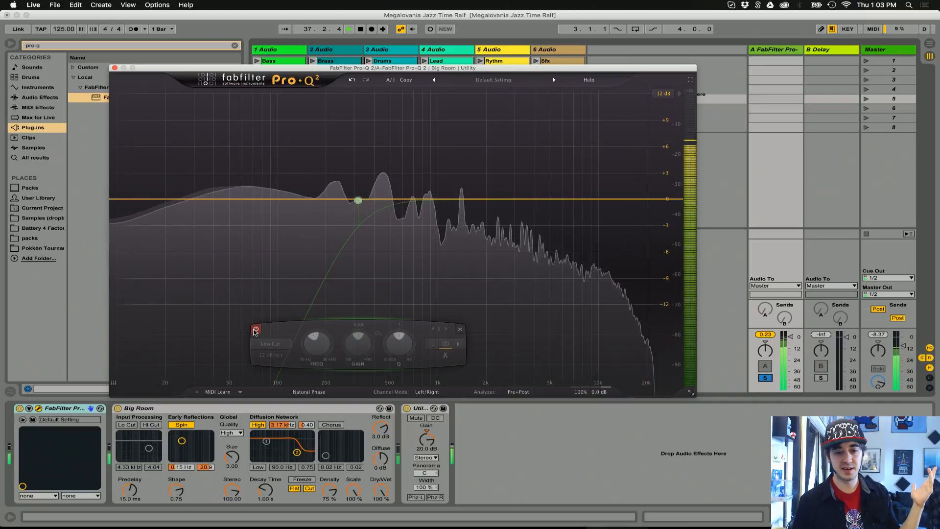
click(255, 329)
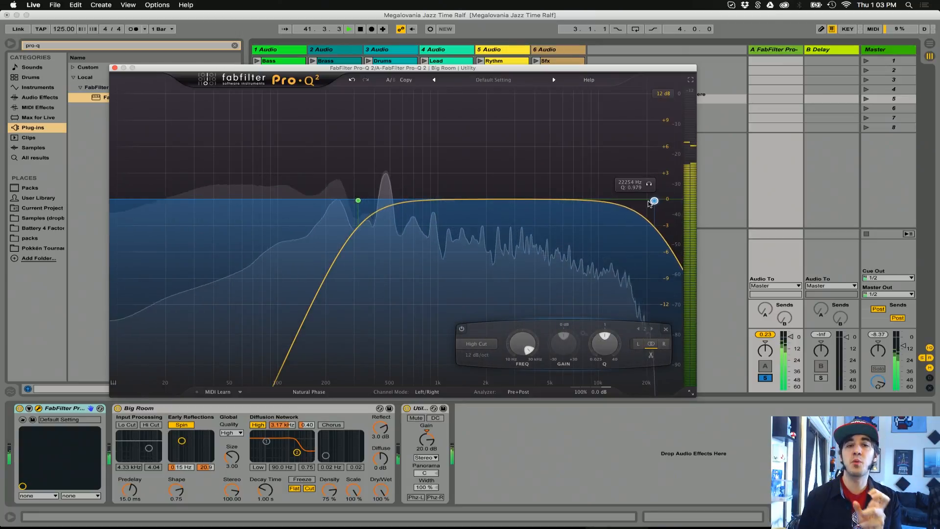
- Pull the high cut down to about 4.5 kHz and give the low cut a steeper dB/oct slope
drag(654, 200, 587, 203)
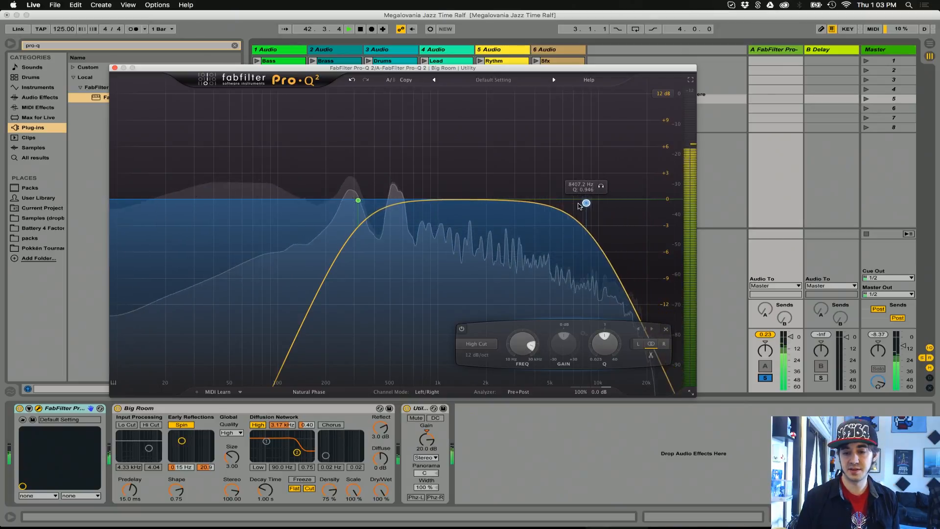
drag(585, 203, 543, 196)
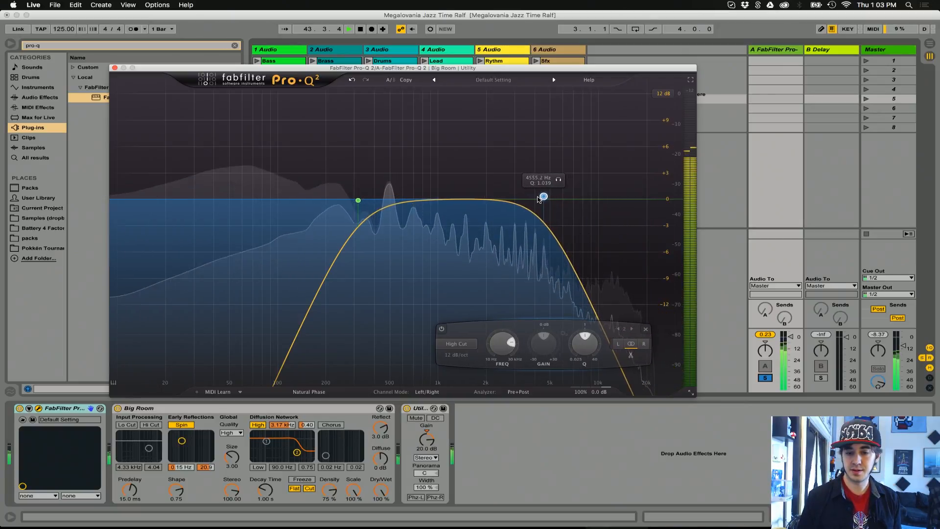
drag(543, 196, 538, 198)
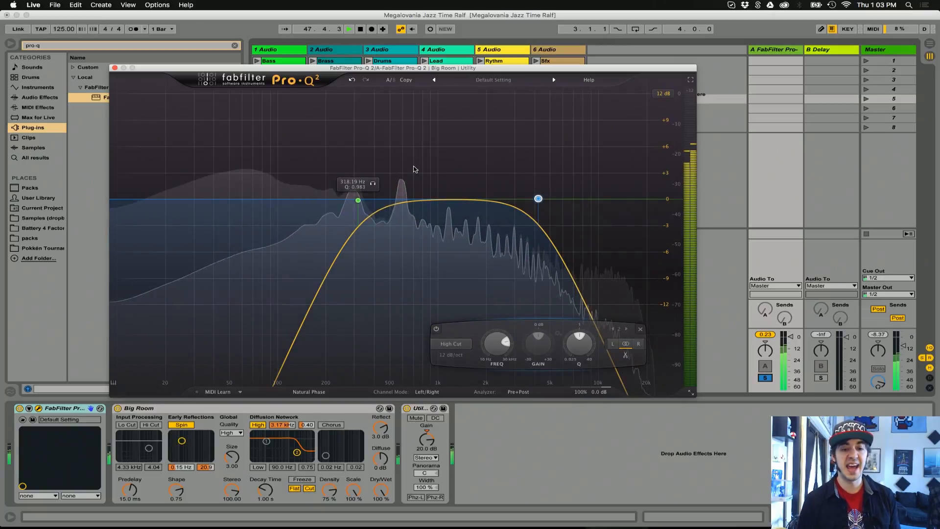
click(270, 355)
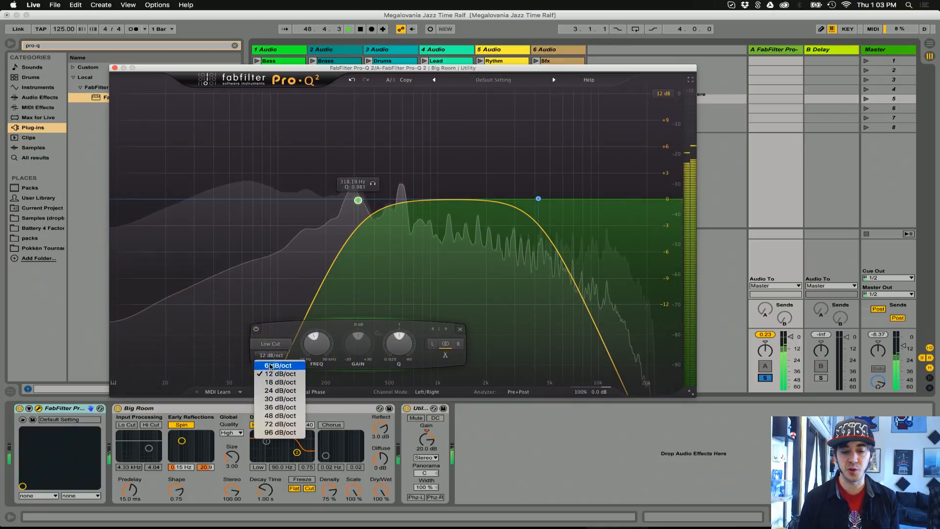
click(278, 390)
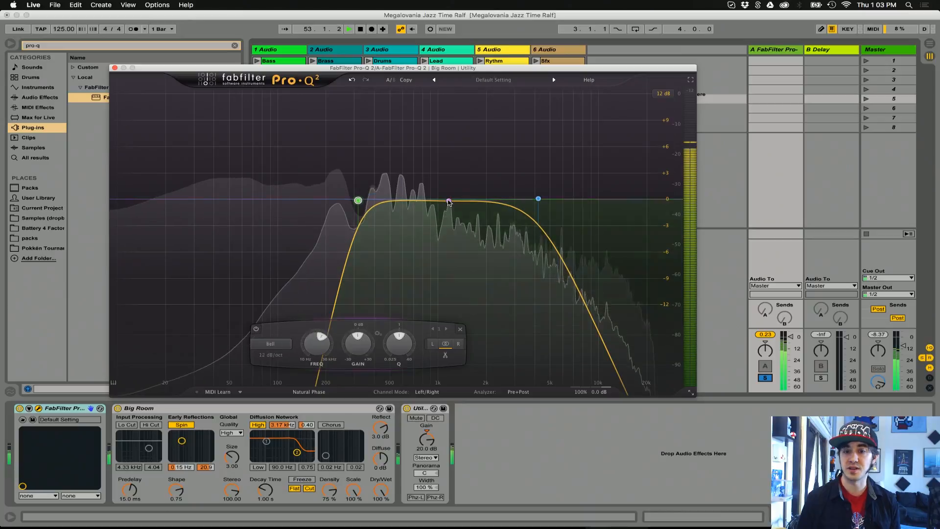
- Add a bell boost near 4.2 kHz and nudge the high and low cuts slightly
drag(449, 201, 500, 161)
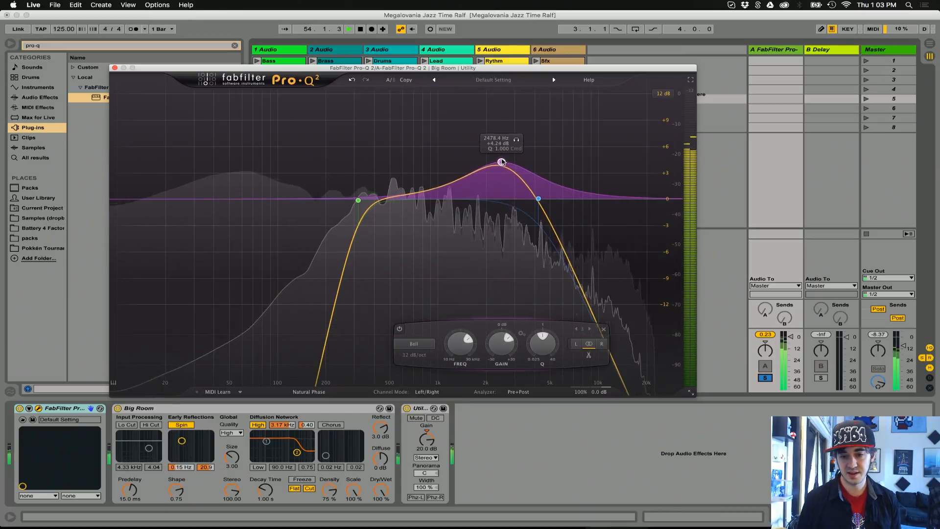
drag(500, 161, 514, 167)
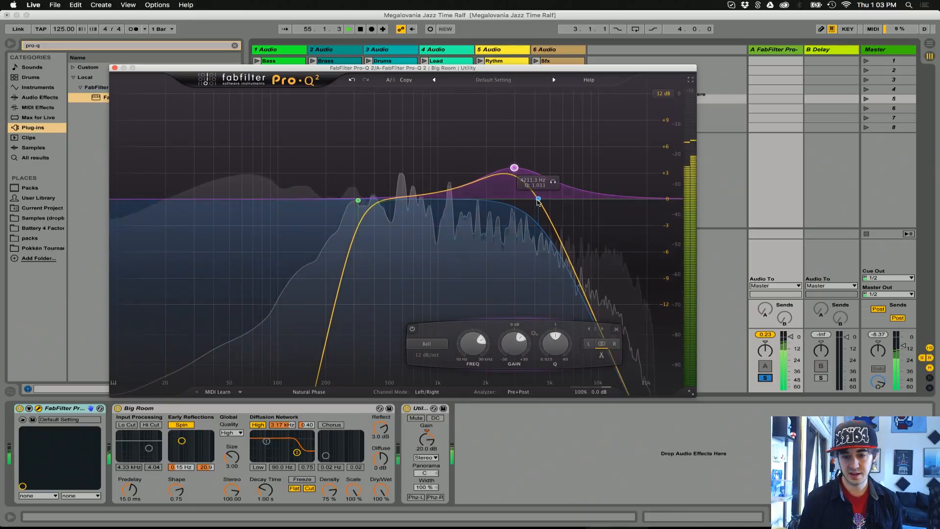
drag(538, 199, 551, 203)
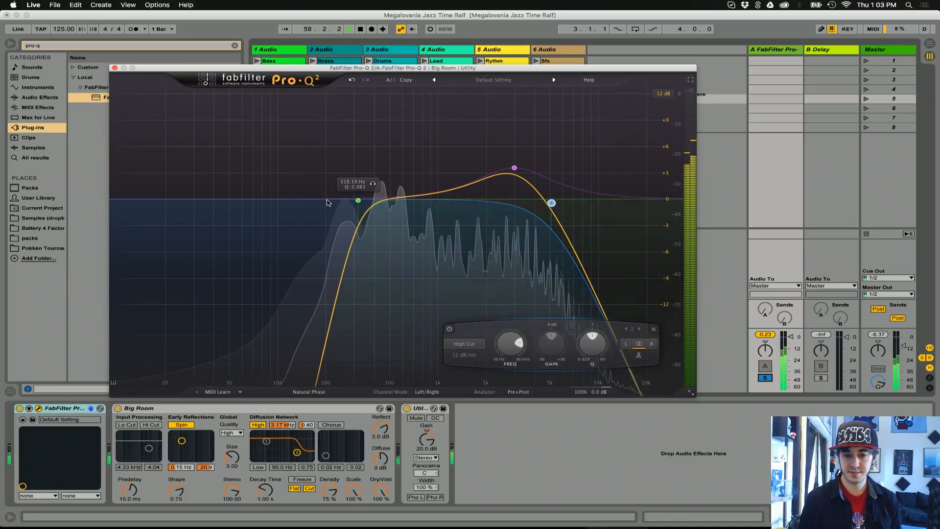
drag(358, 200, 346, 200)
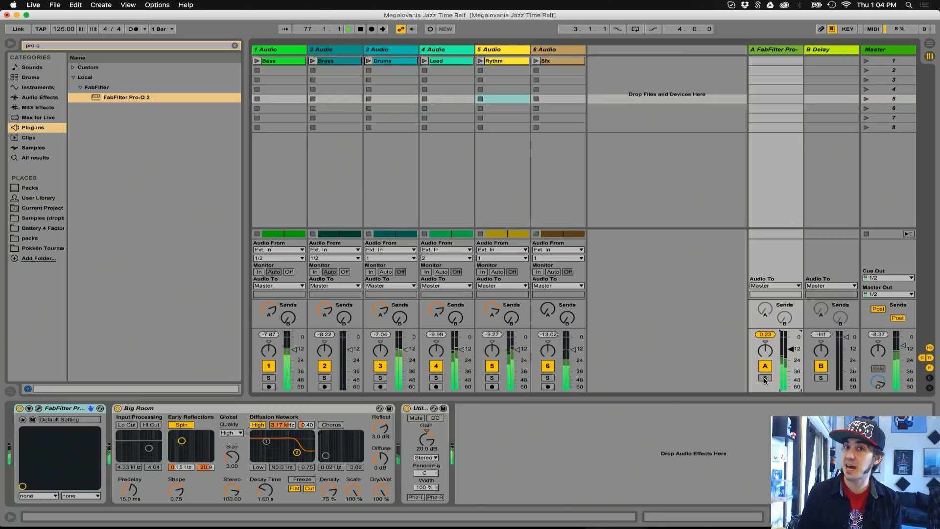
- Solo return A so only the Big Room reverb is heard
click(765, 378)
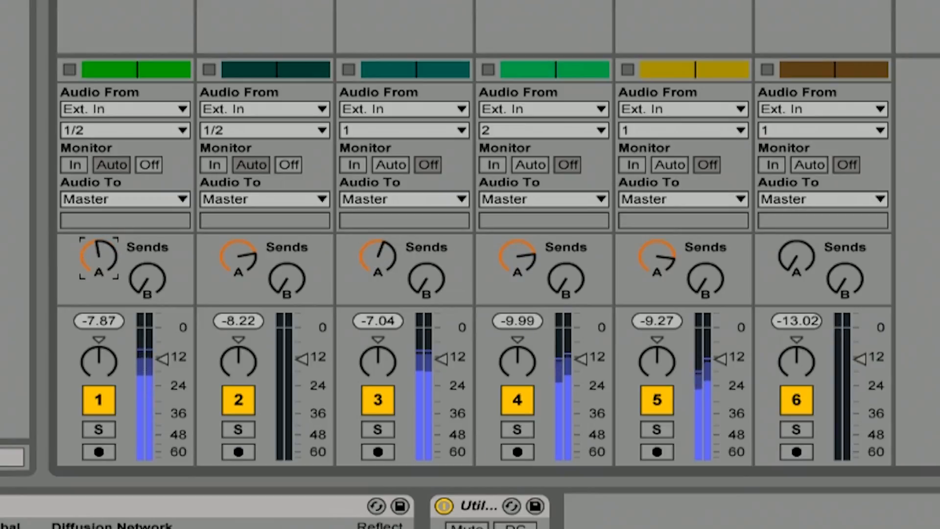
mouse_move(106, 281)
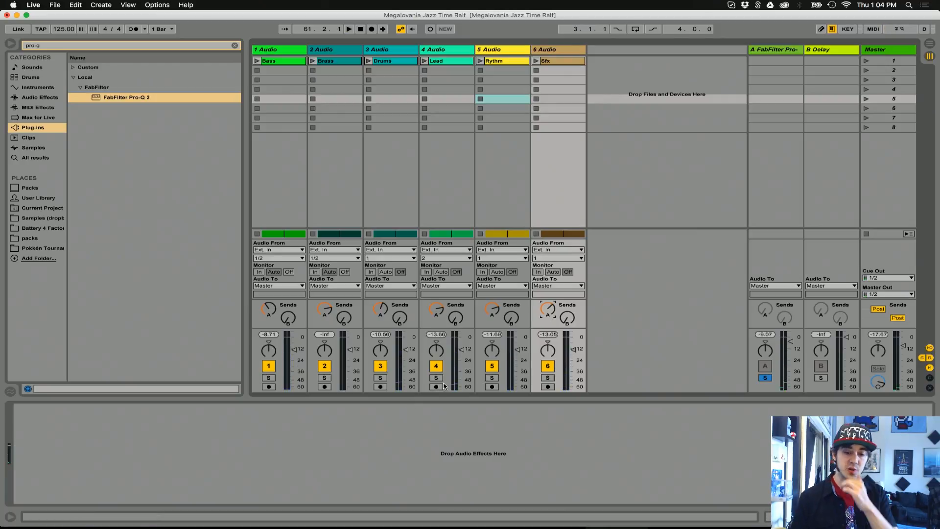
- Solo the Lead track and toggle return A off and back on to compare the reverb
click(436, 379)
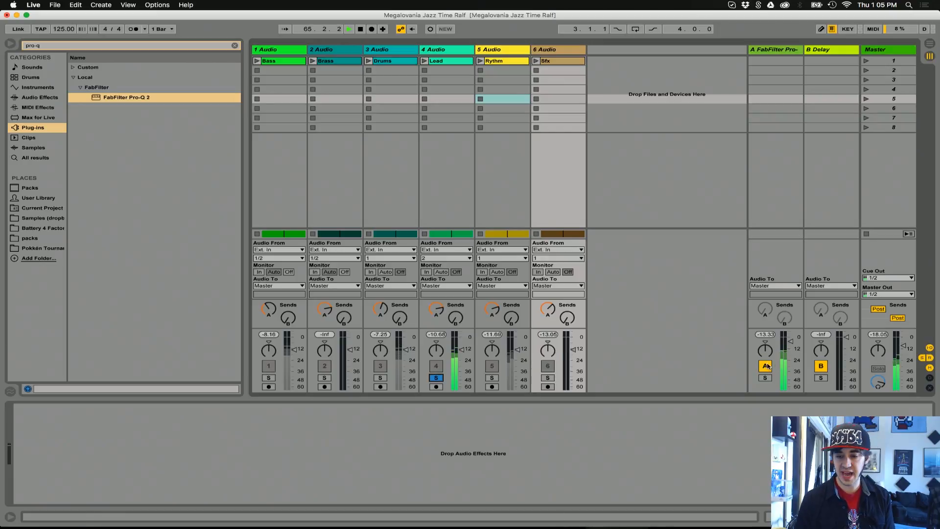
click(763, 367)
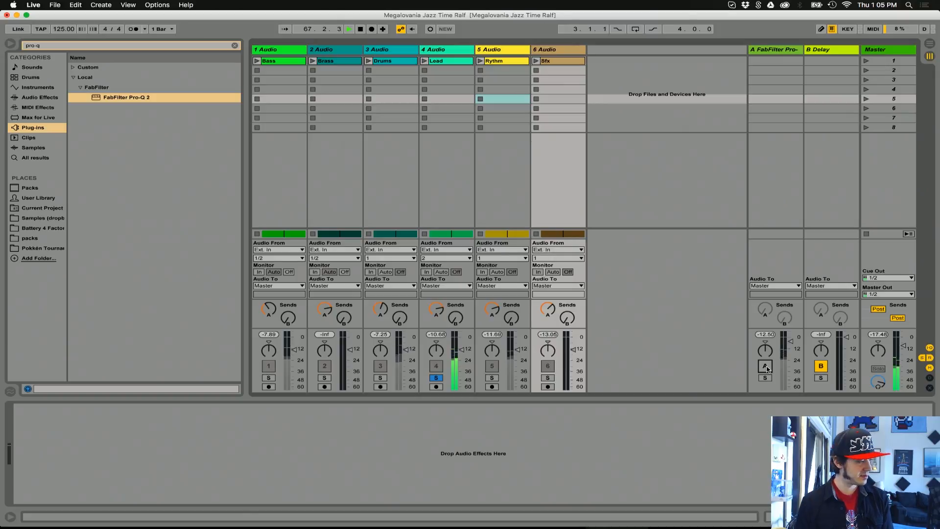
click(765, 366)
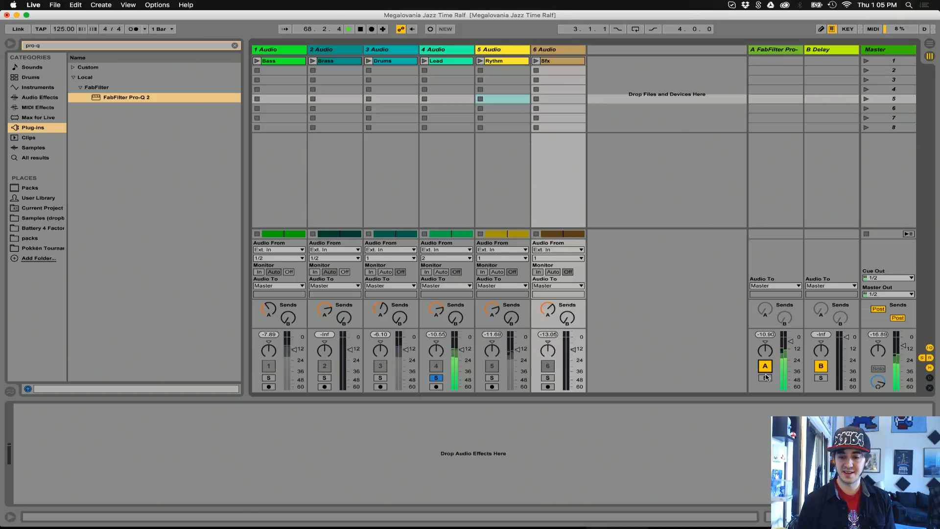